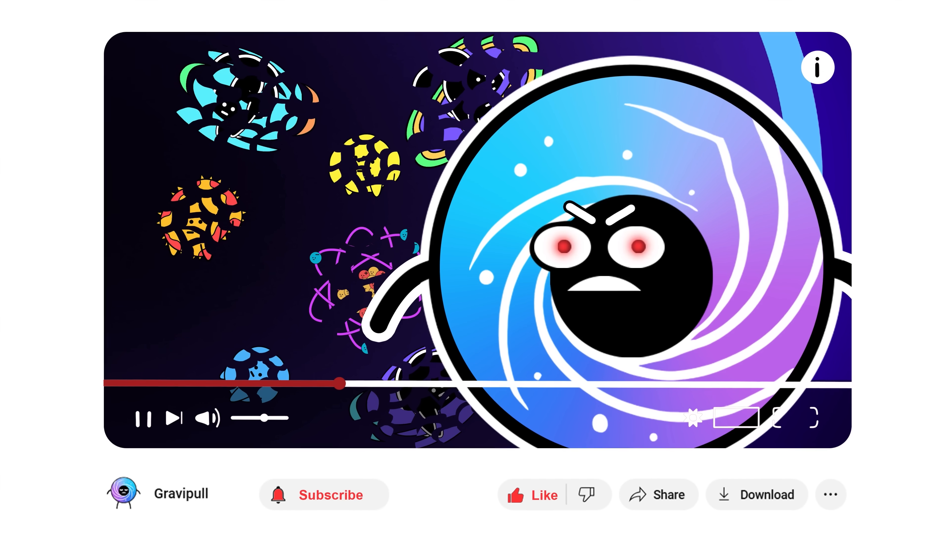
click(815, 418)
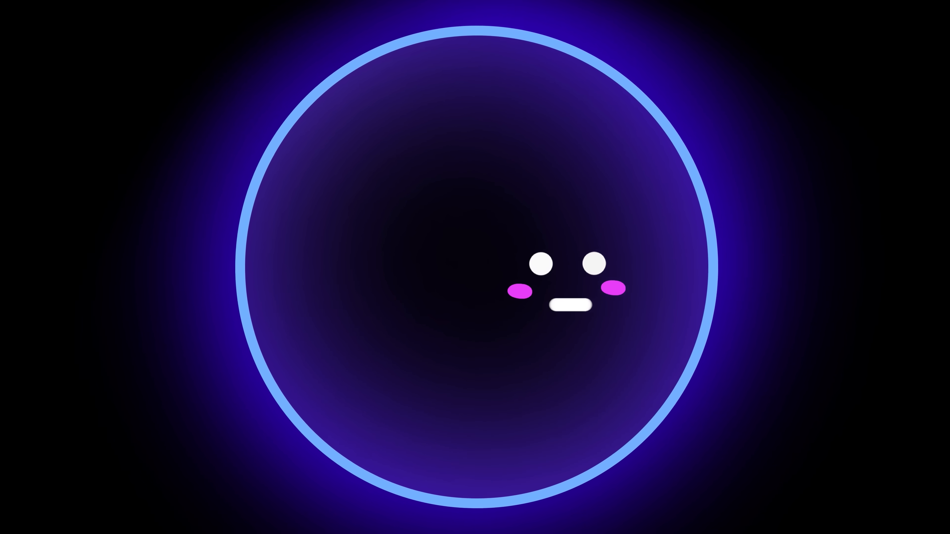